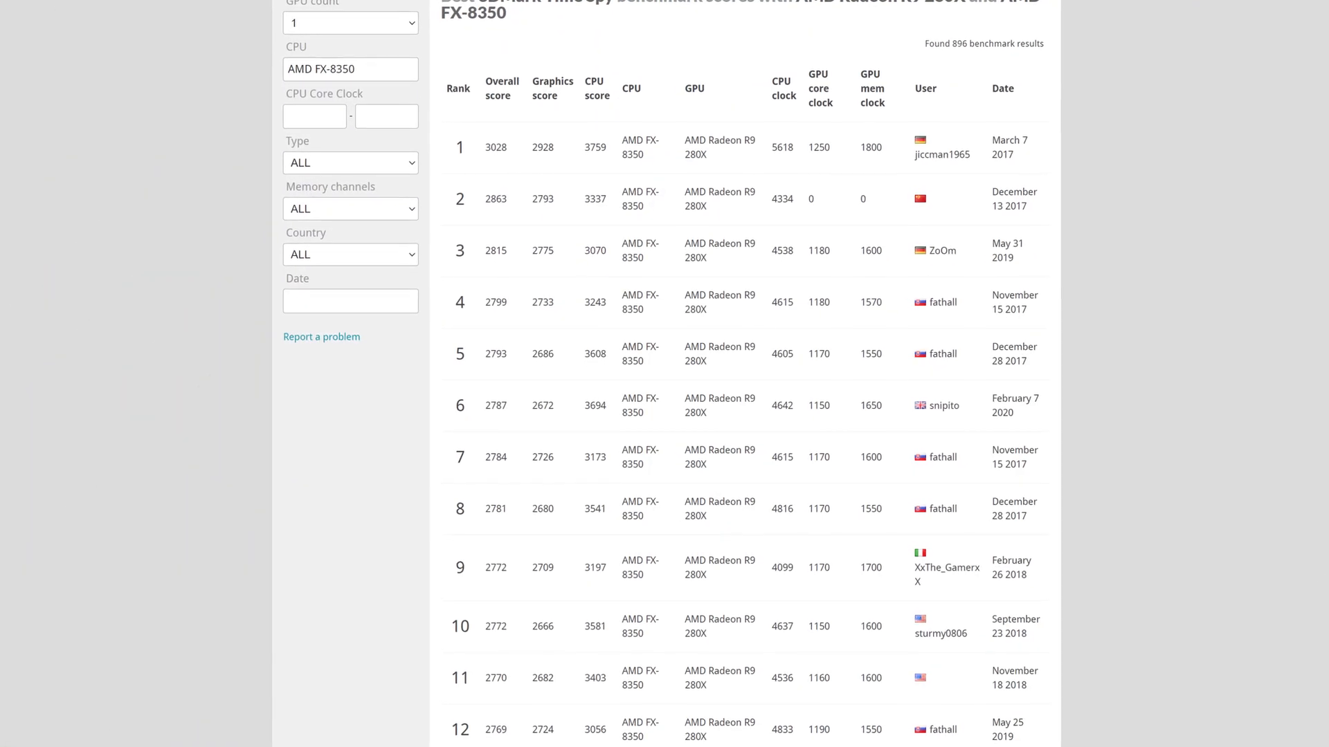
scroll("down", 3)
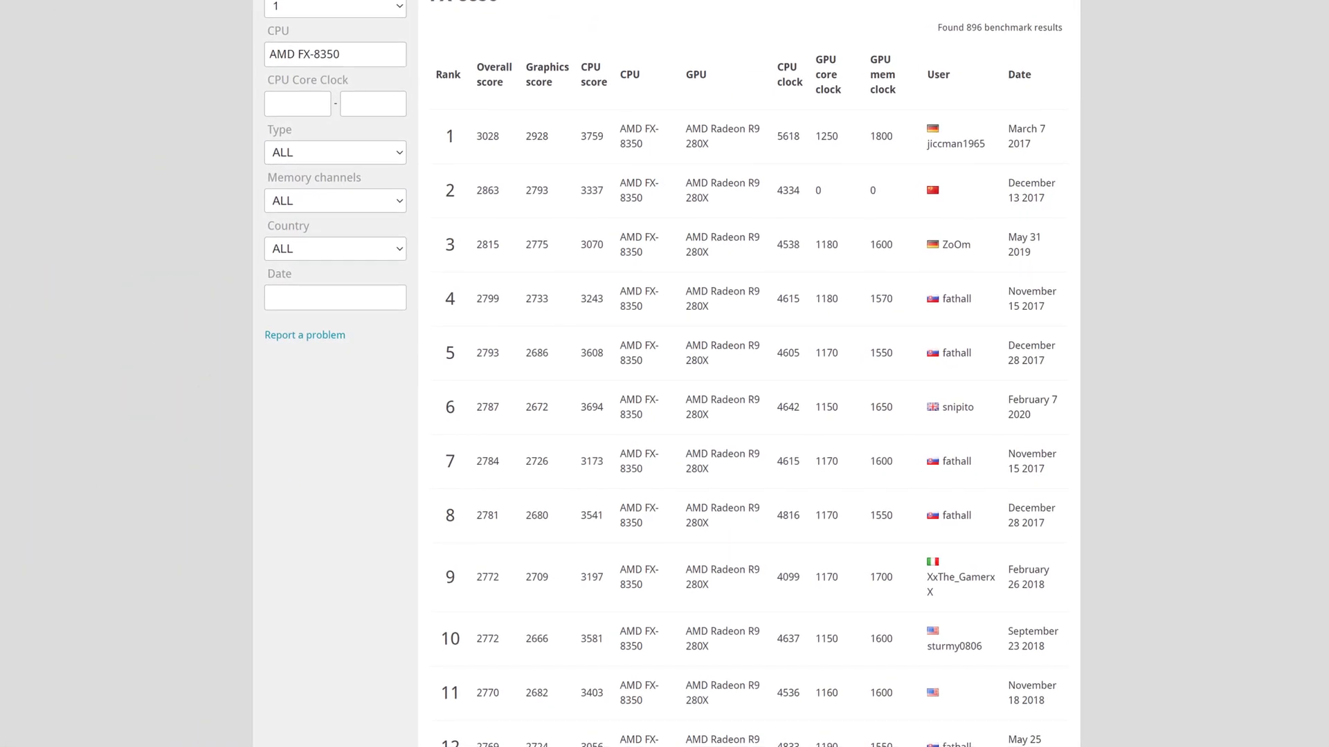
scroll("down", 3)
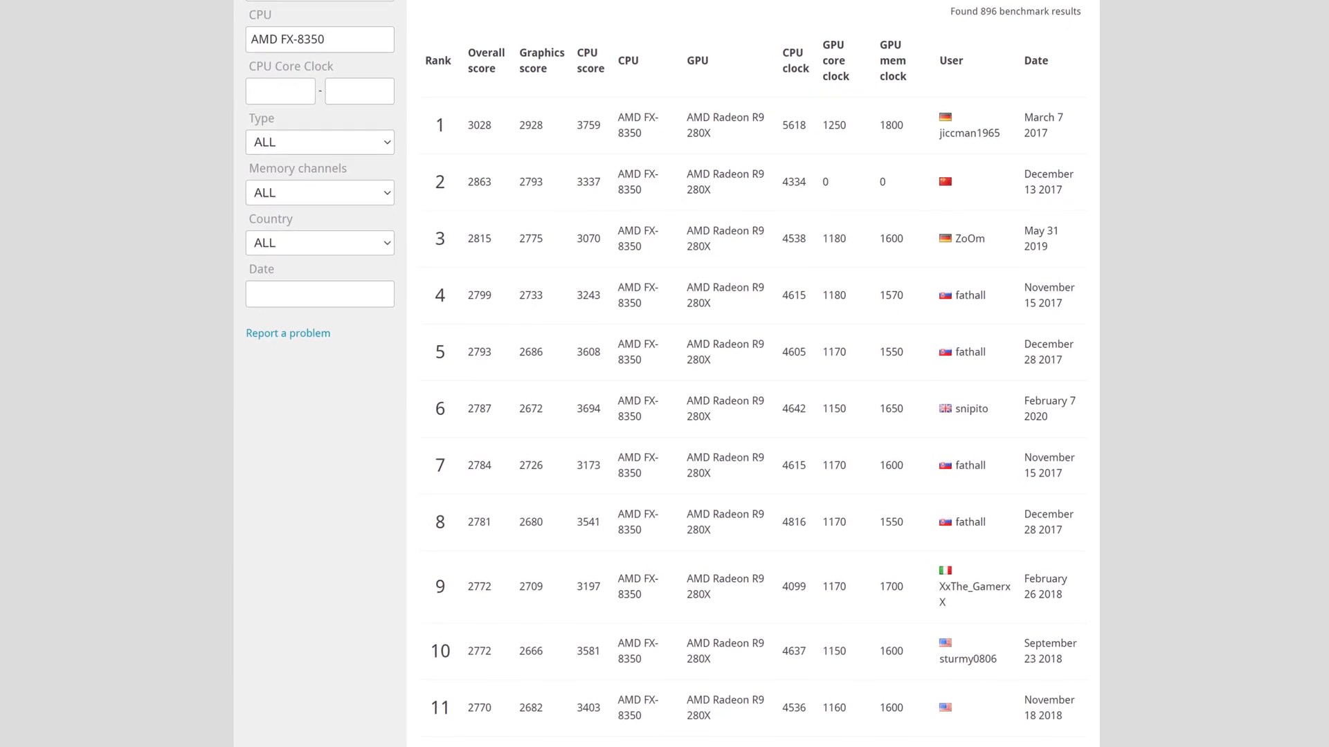